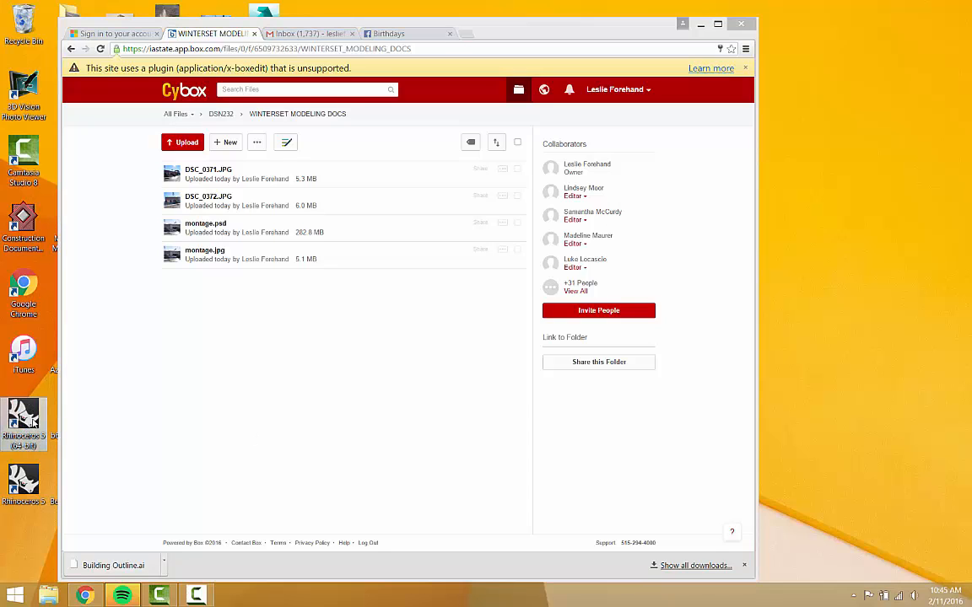
Step: Start Rhinoceros 5.0 from its desktop shortcut over the open Cybox folder
click(24, 414)
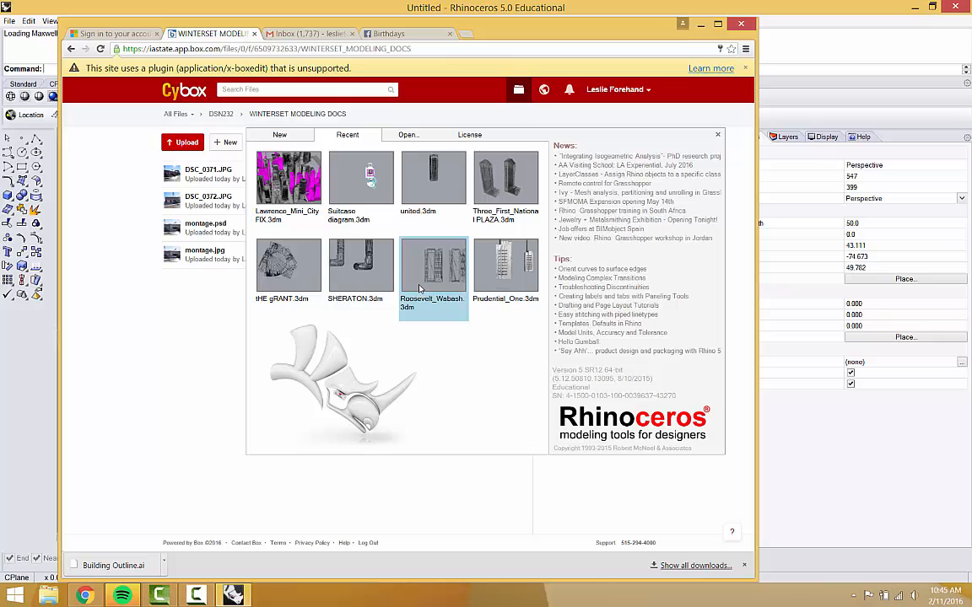
Step: Dismiss the startup splash to begin a new untitled model
click(718, 135)
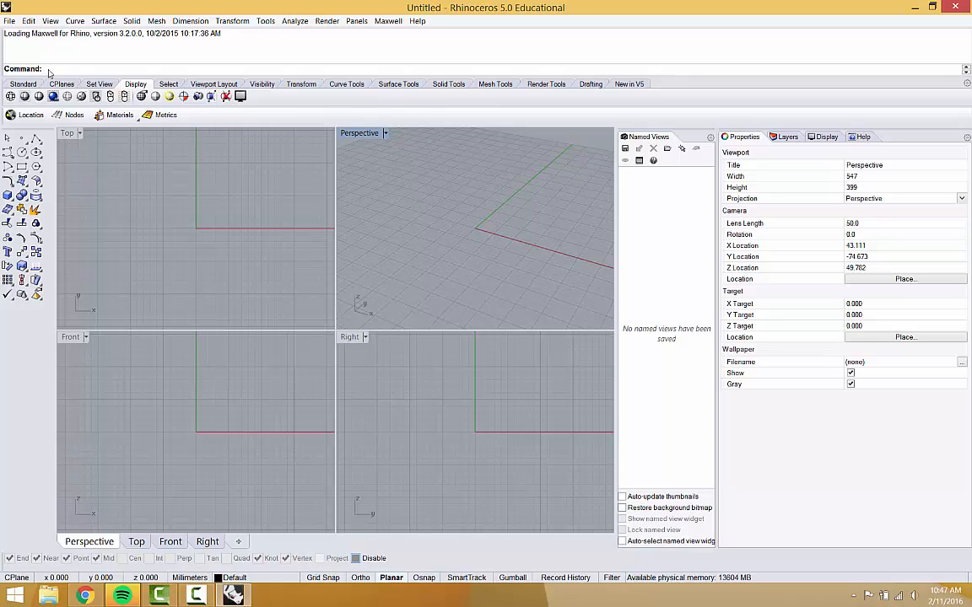
Step: Set model units to Inches with Feet & Inches distance display and accept the settings
text(UnifyMeshNormals)
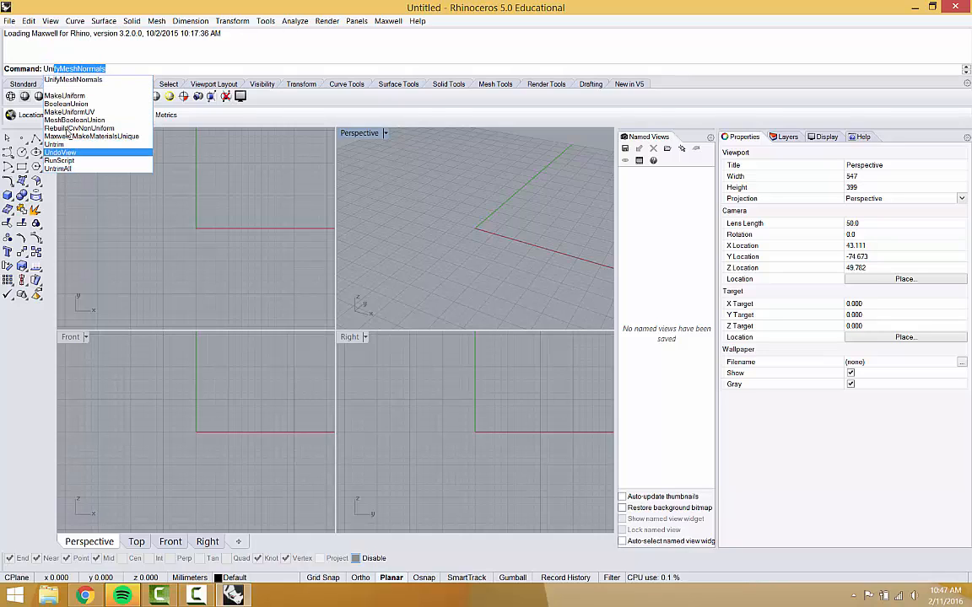
mouse_move(93, 135)
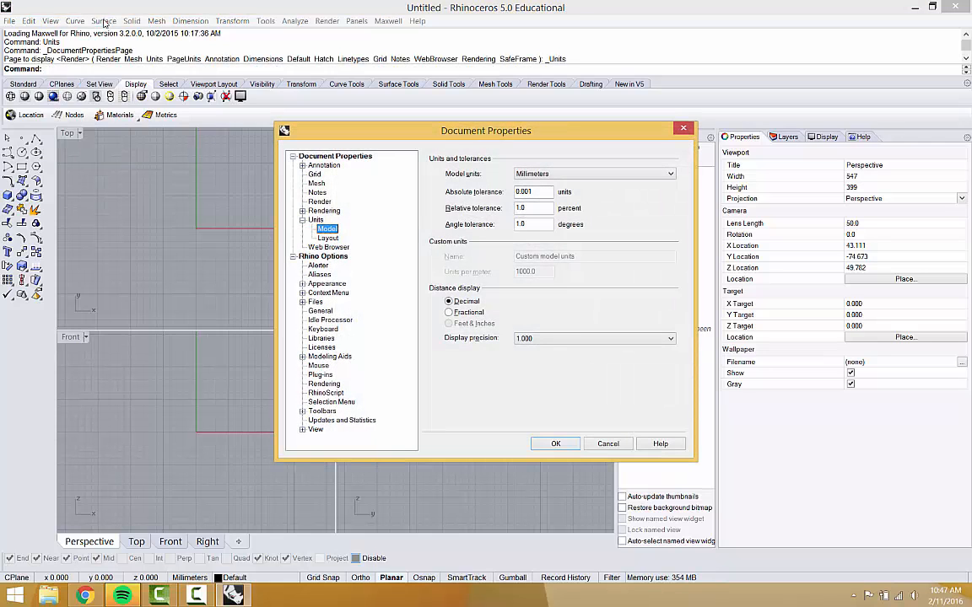
mouse_move(381, 209)
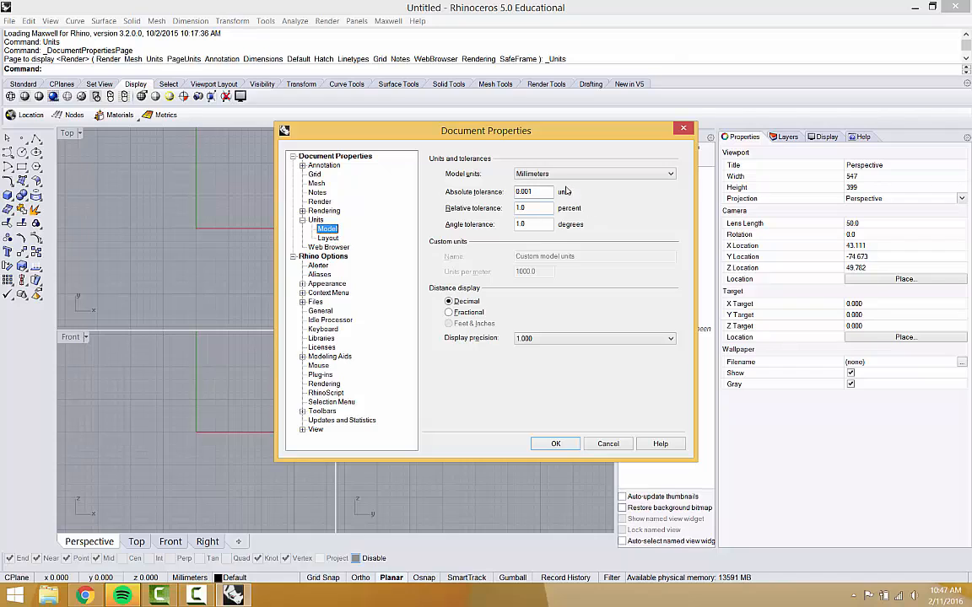
click(594, 172)
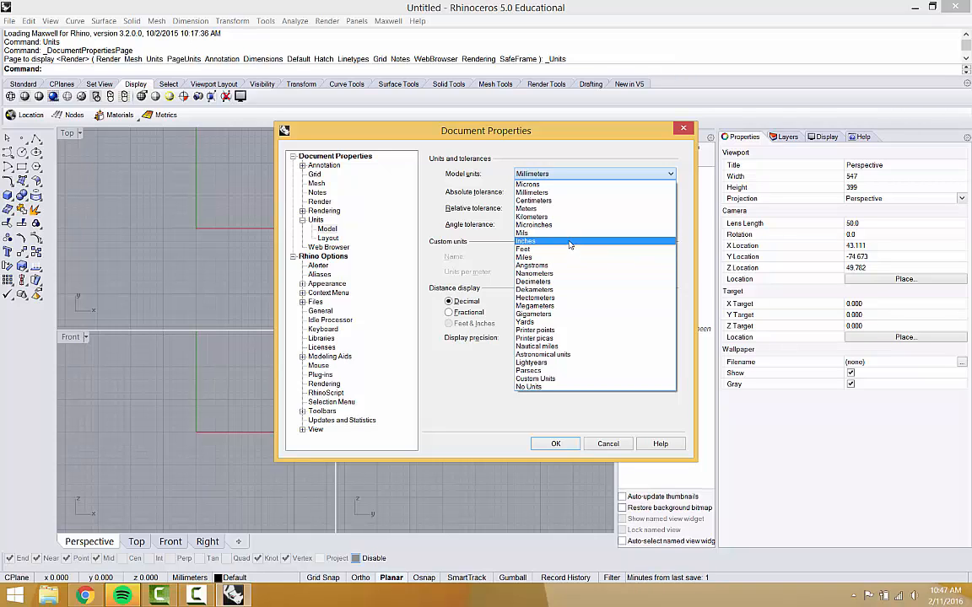
click(527, 241)
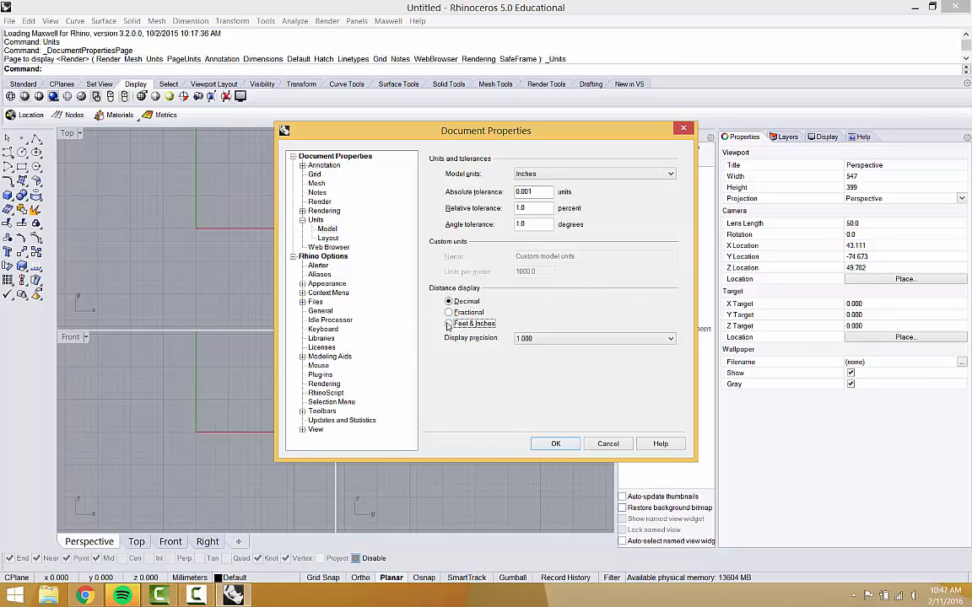
click(448, 324)
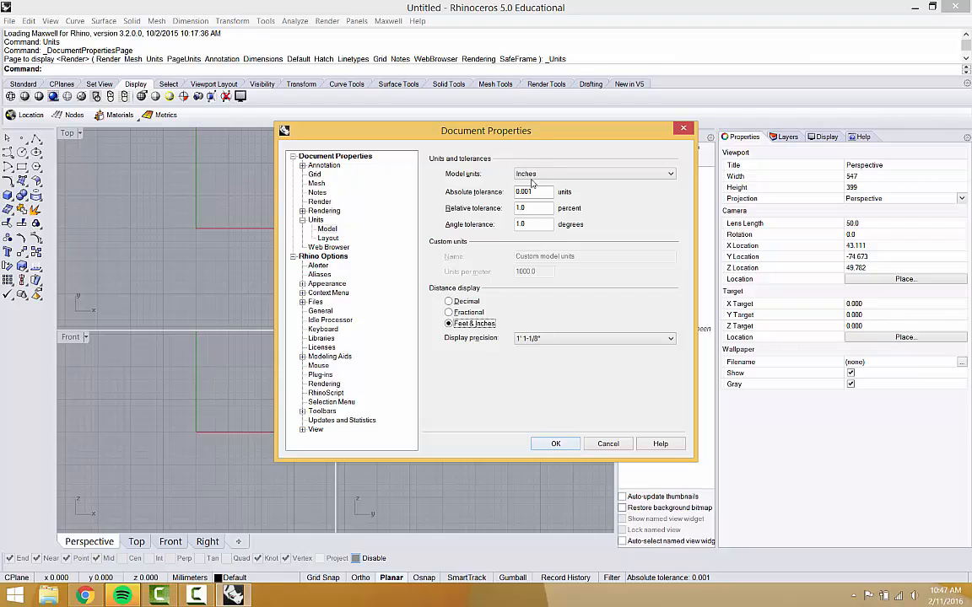
click(555, 442)
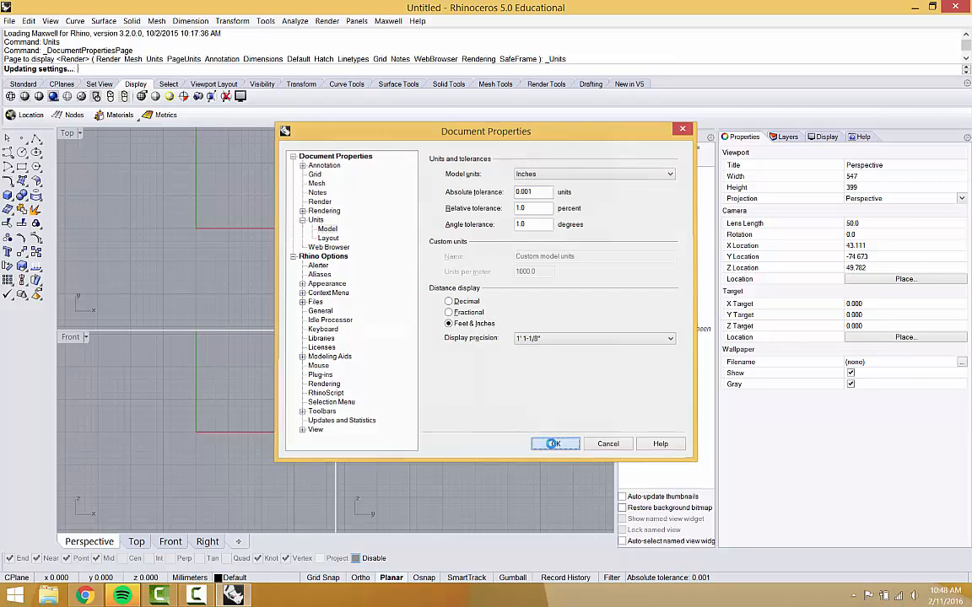
click(555, 444)
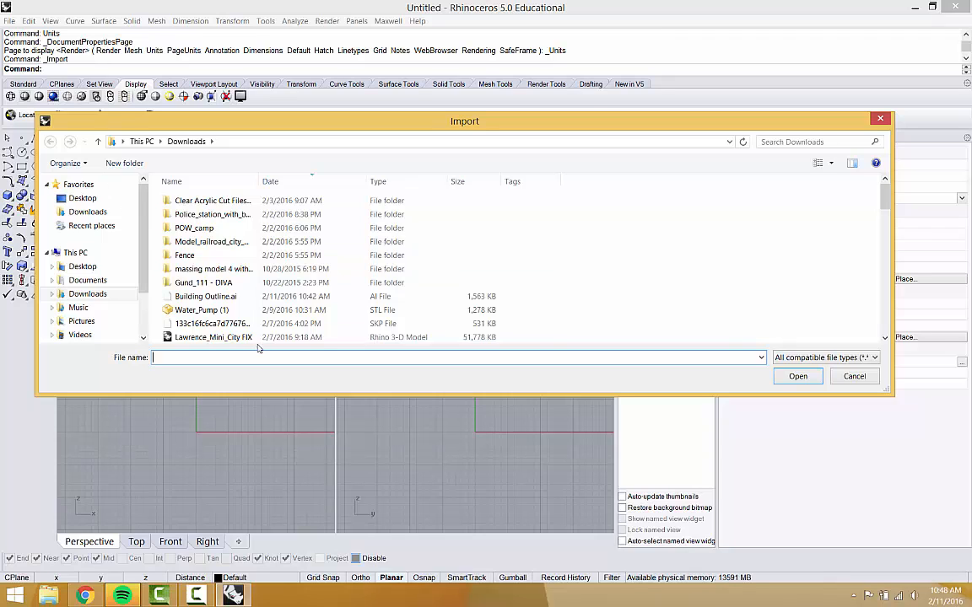
Step: Choose Building Outline.ai in Downloads for import
click(206, 297)
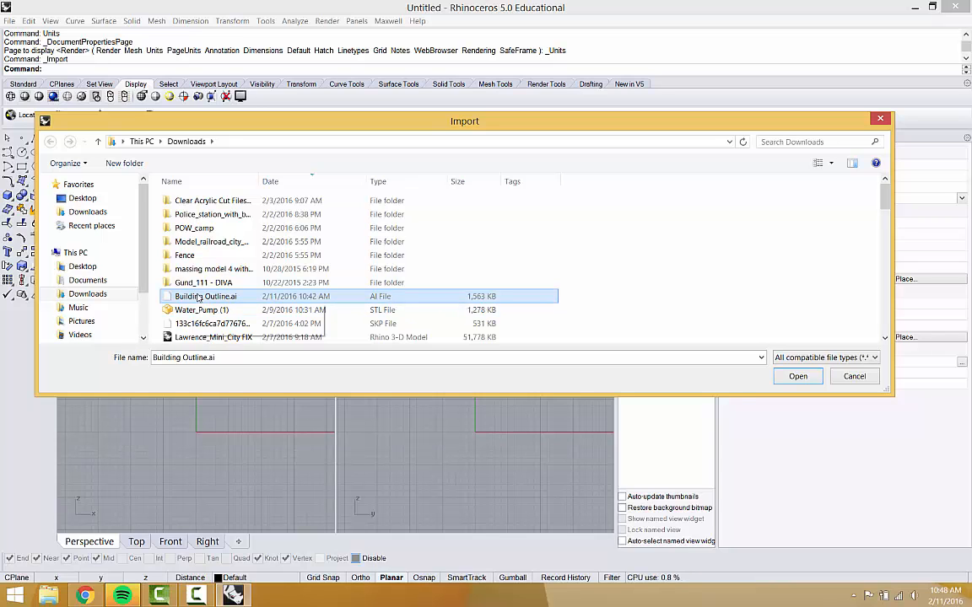
click(796, 377)
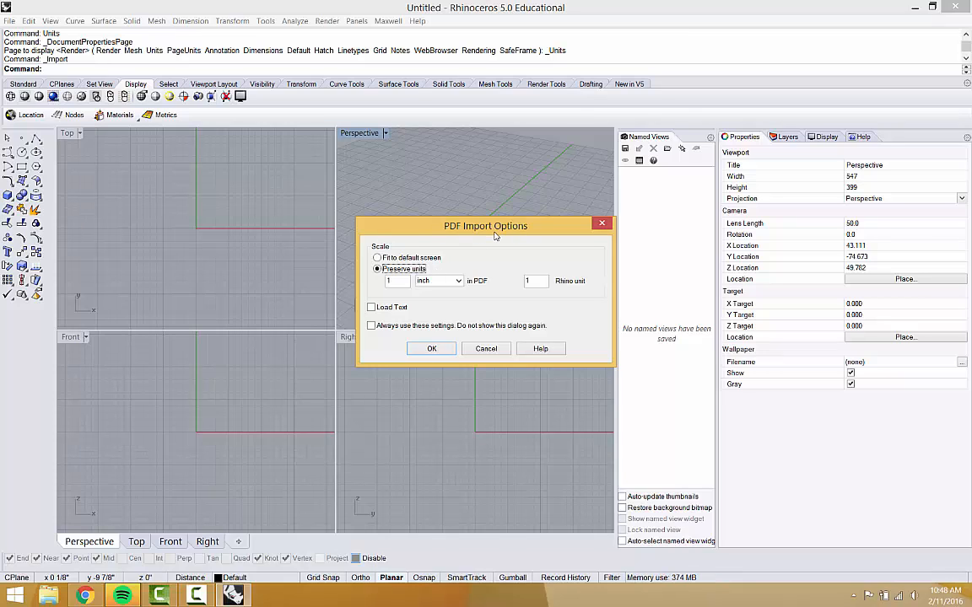
mouse_move(351, 280)
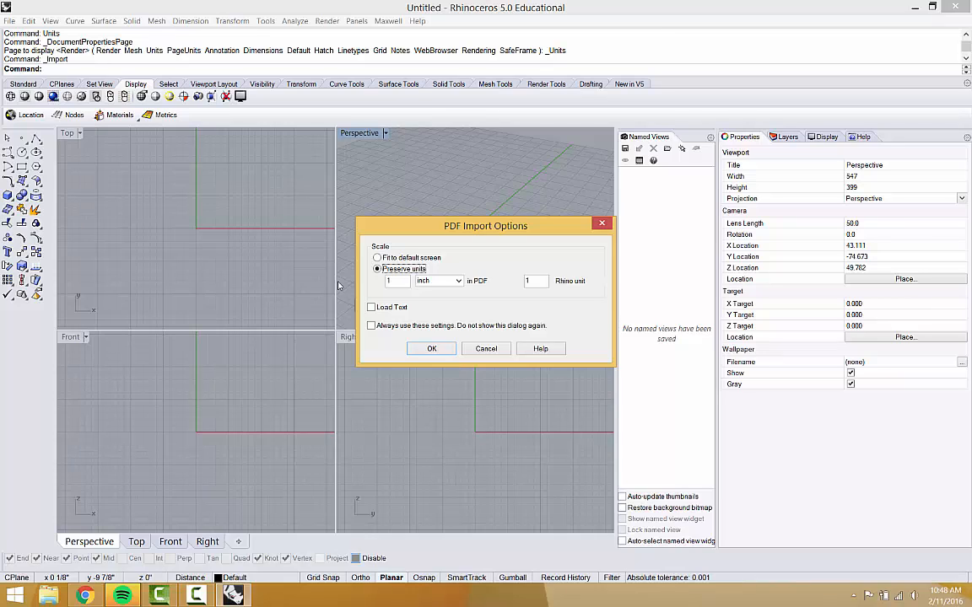
mouse_move(223, 251)
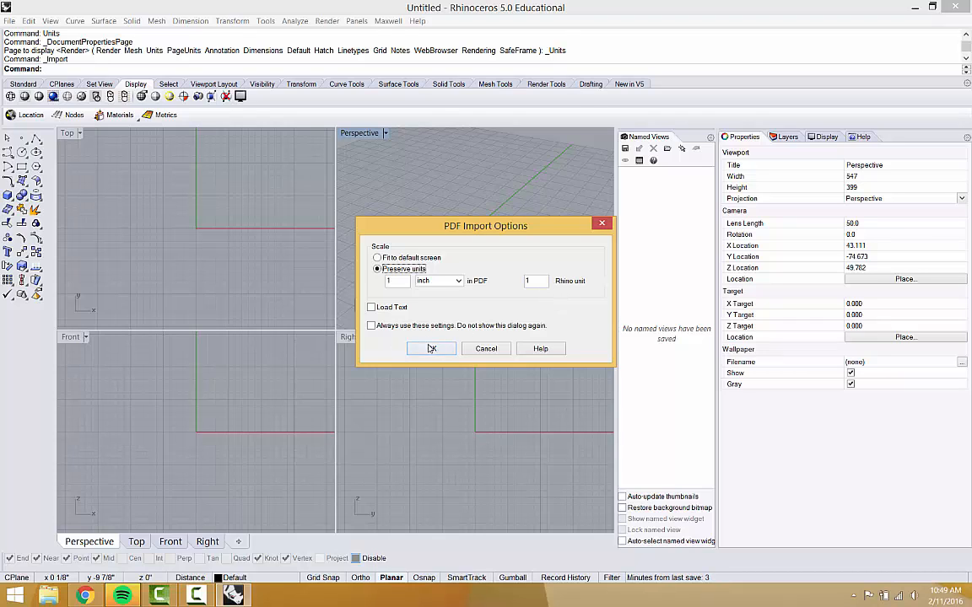
Step: Accept the PDF import scale and maximize the Top view on the imported outline
click(430, 348)
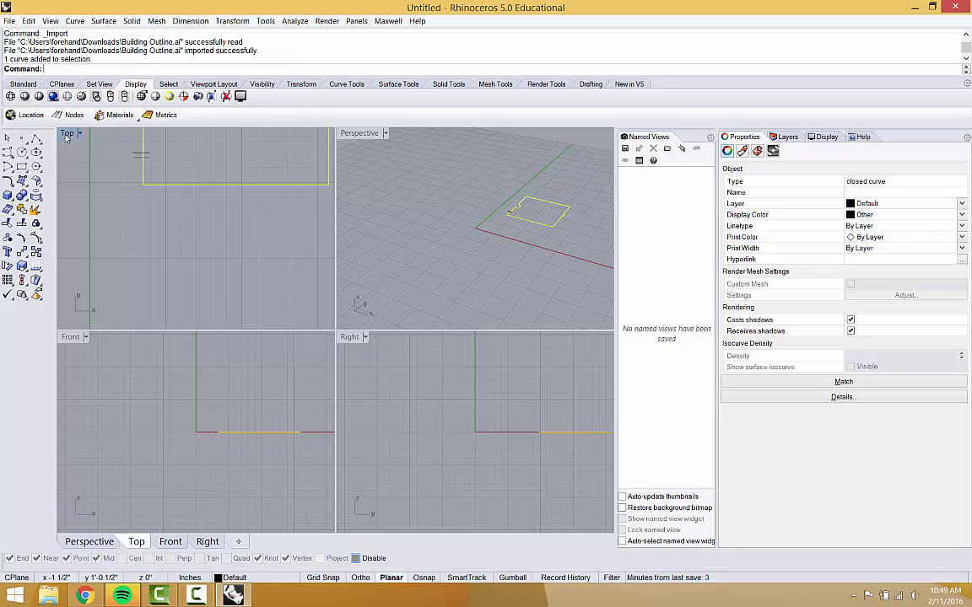
double_click(68, 133)
text(Line)
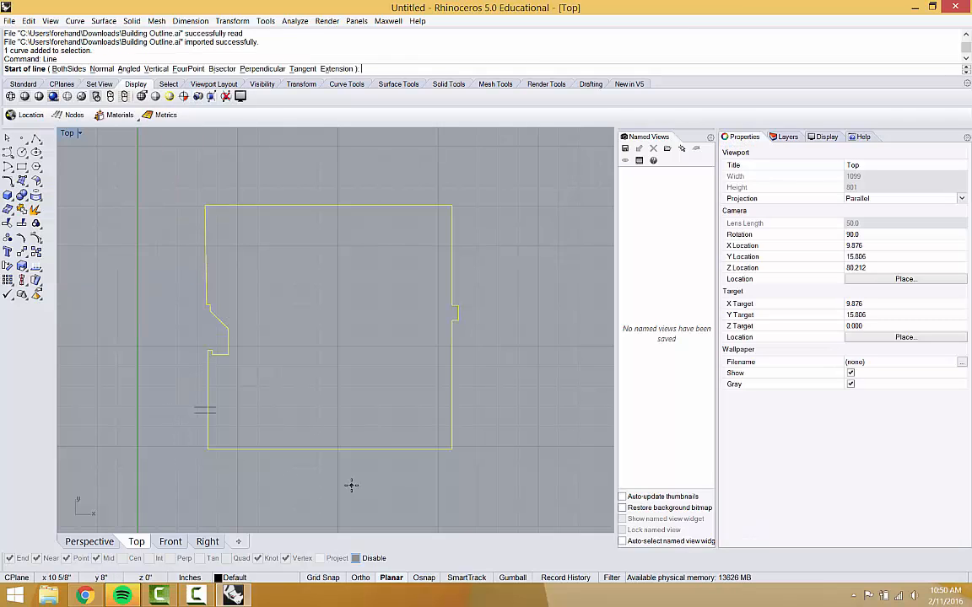
mouse_move(173, 407)
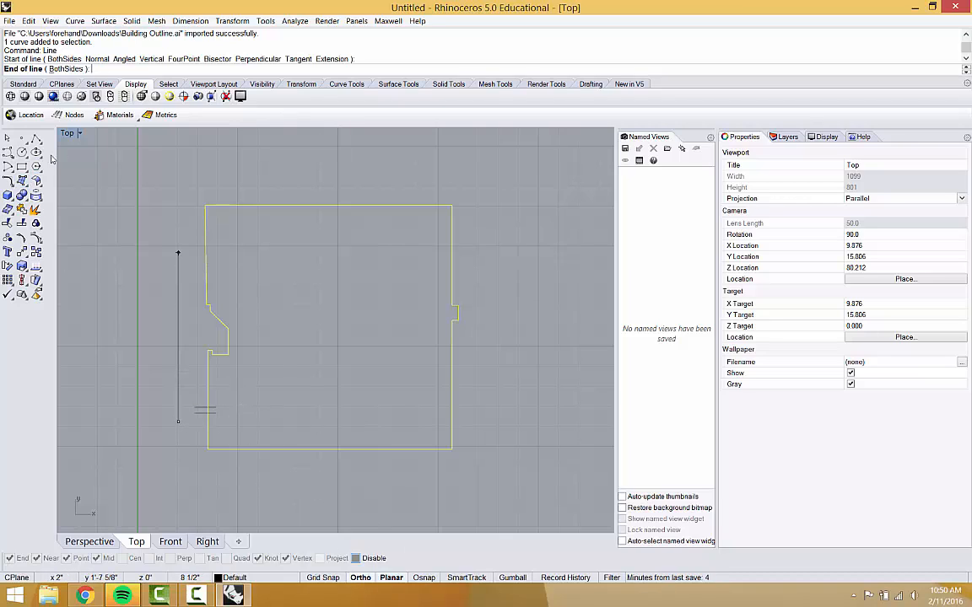
mouse_move(155, 199)
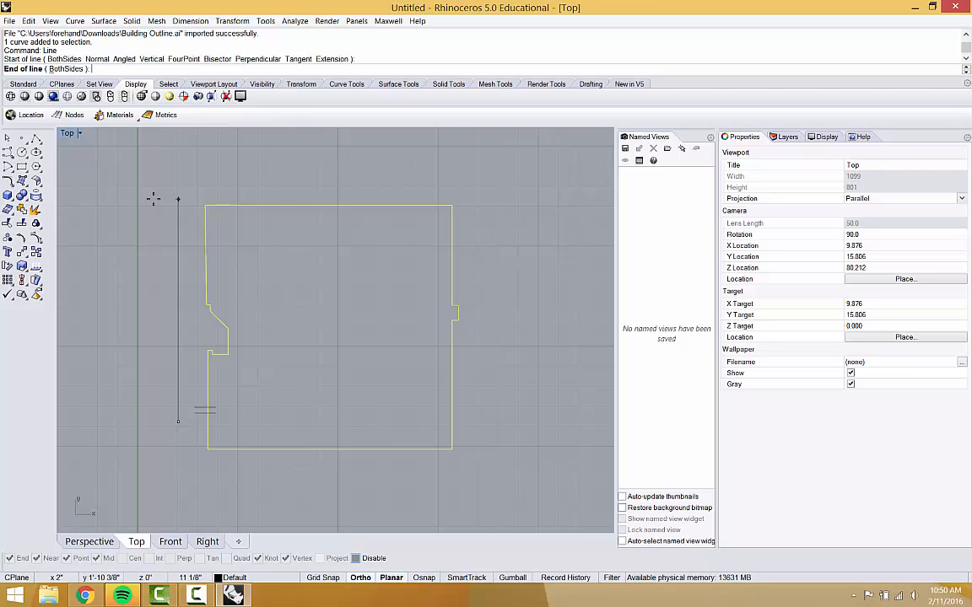
Step: Draw a 3' vertical reference line beside the outline and repeat Line
text(3')
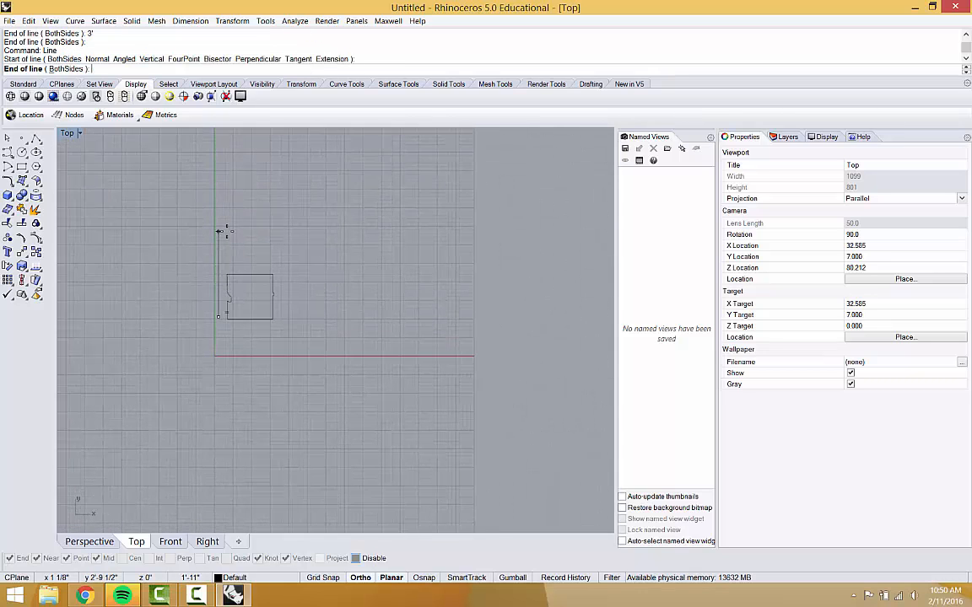
key(Enter)
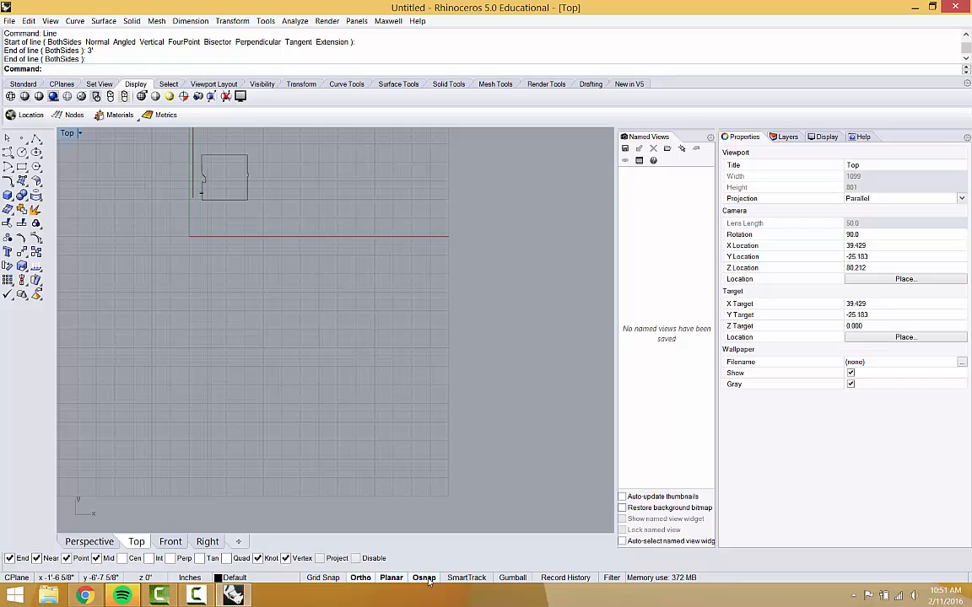
click(422, 577)
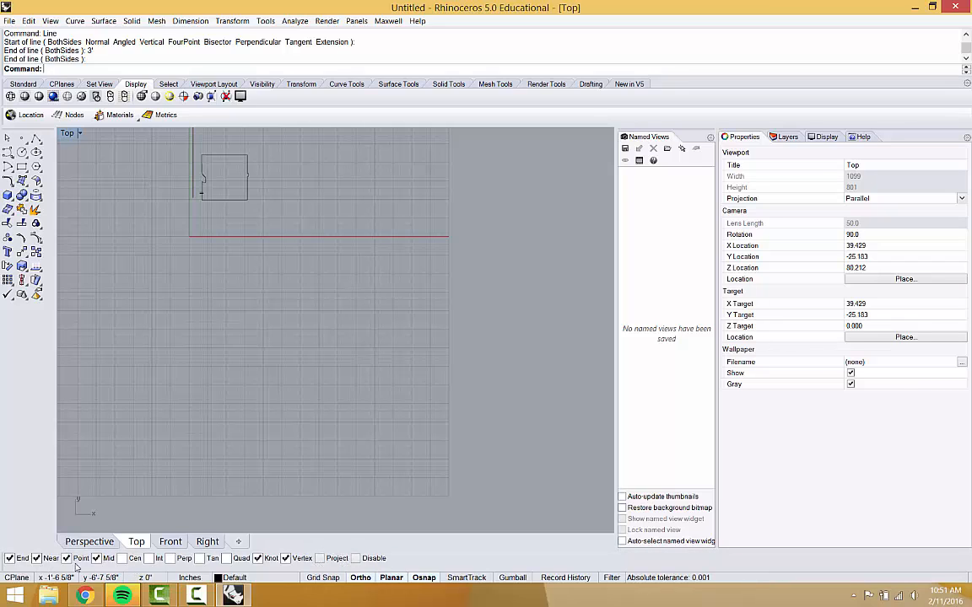
mouse_move(211, 556)
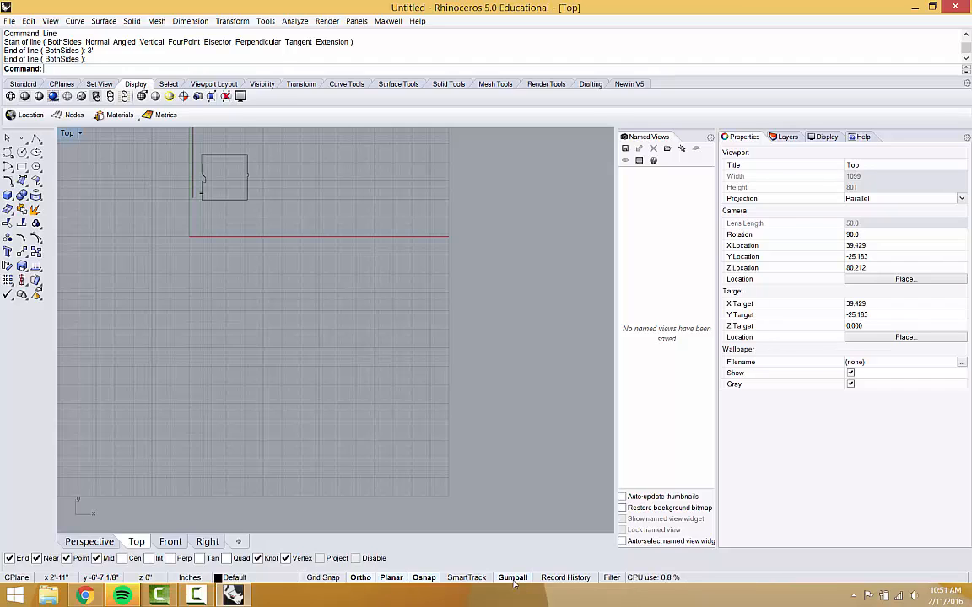
mouse_move(250, 170)
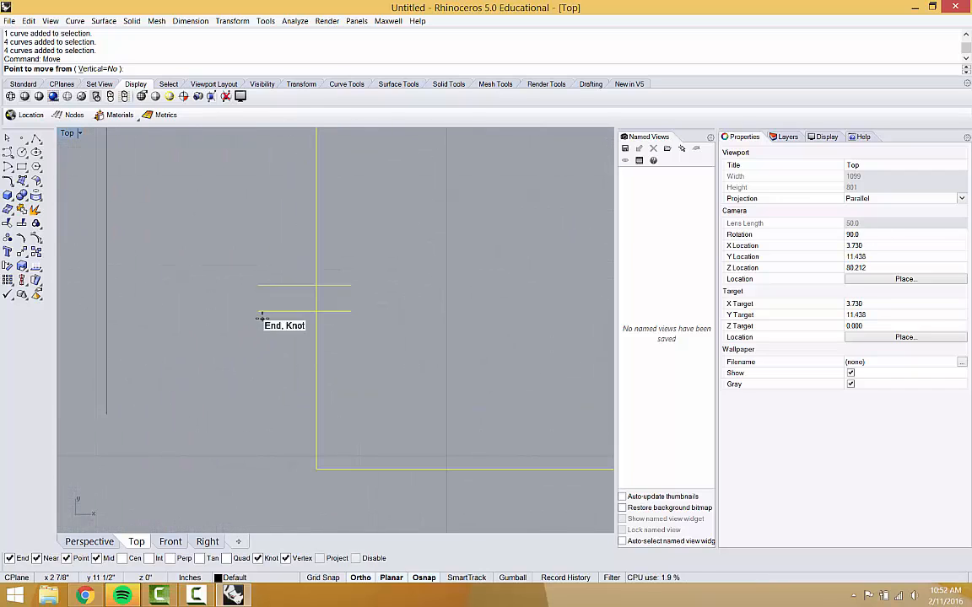
Step: Snap the outline's end point as the Move base point
click(259, 314)
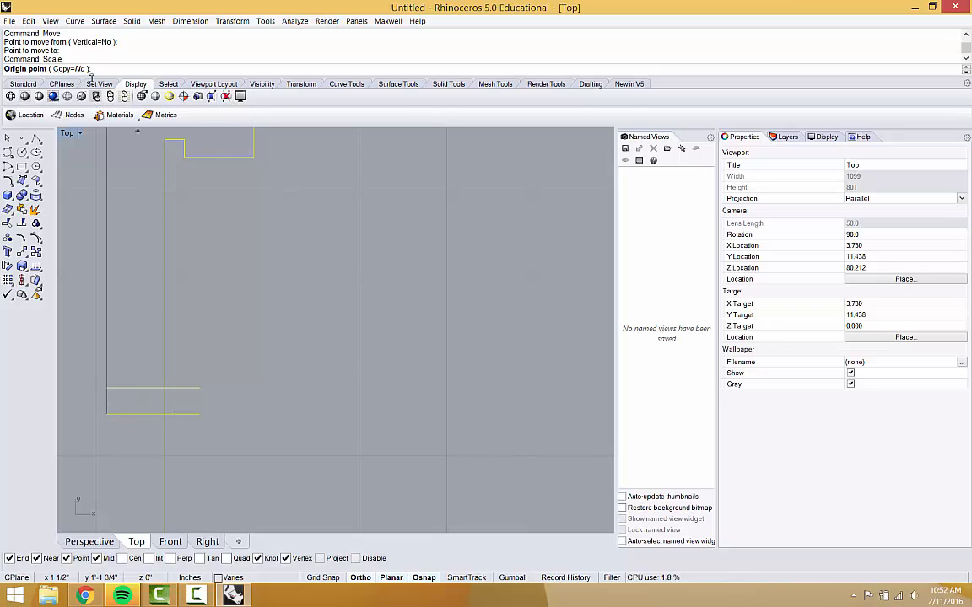
mouse_move(108, 414)
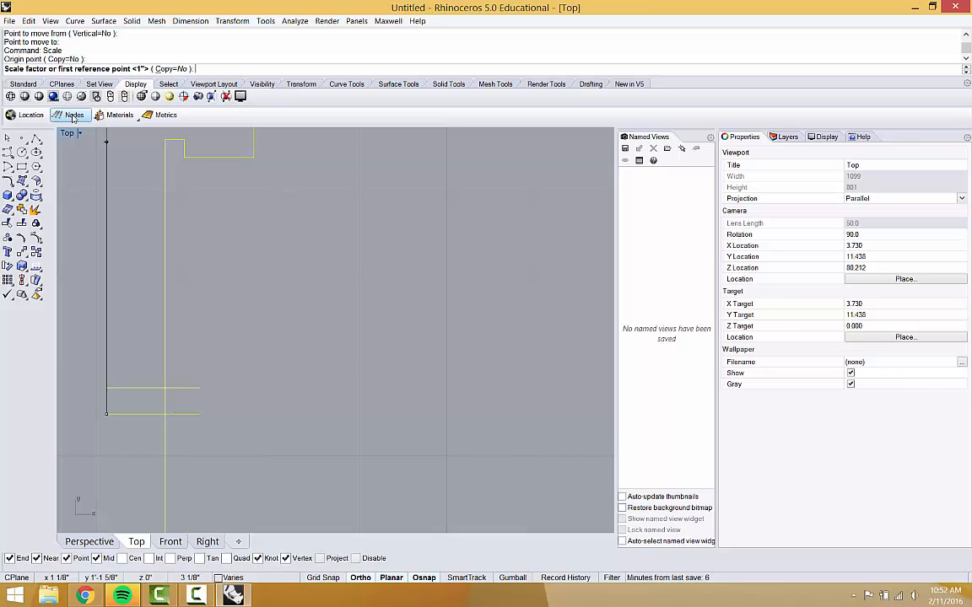
mouse_move(115, 387)
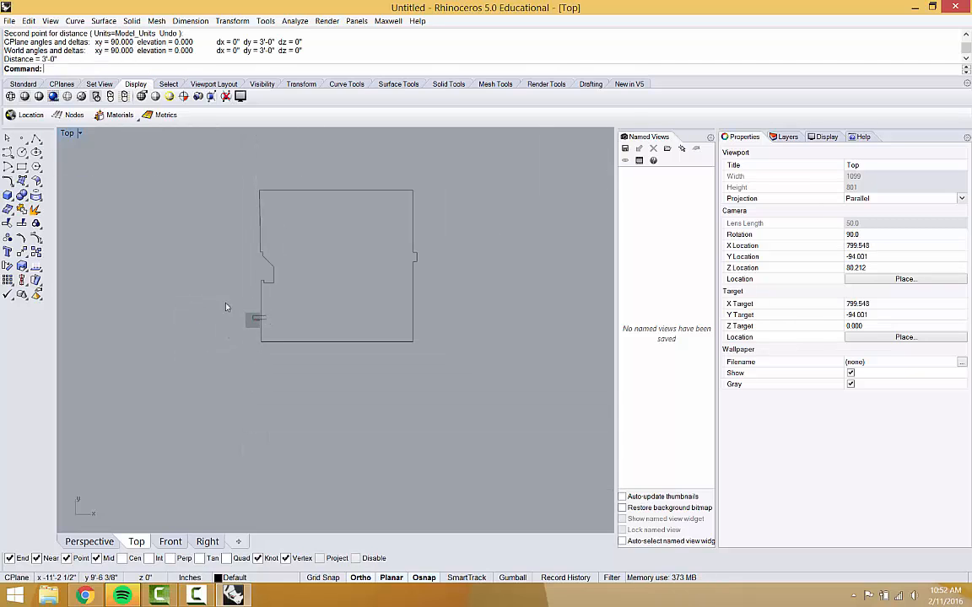
mouse_move(297, 324)
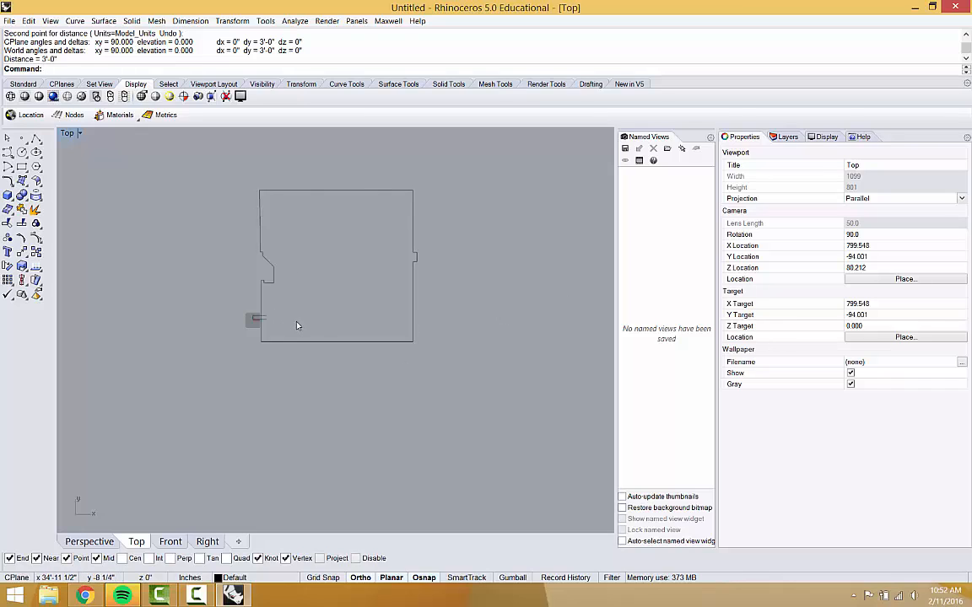
mouse_move(245, 243)
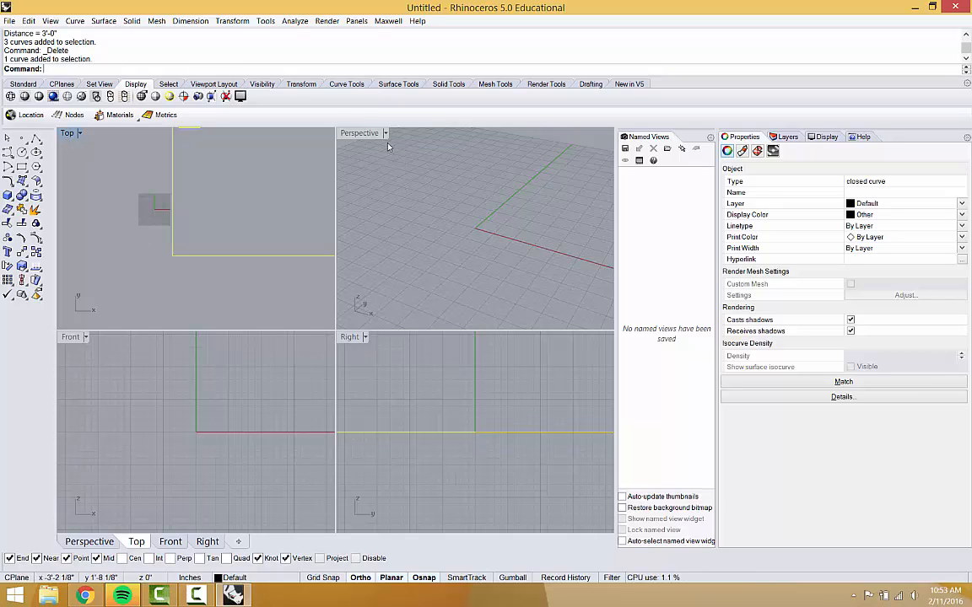
Step: Maximize the Perspective view on the scaled building outline
double_click(357, 131)
text(Distanc)
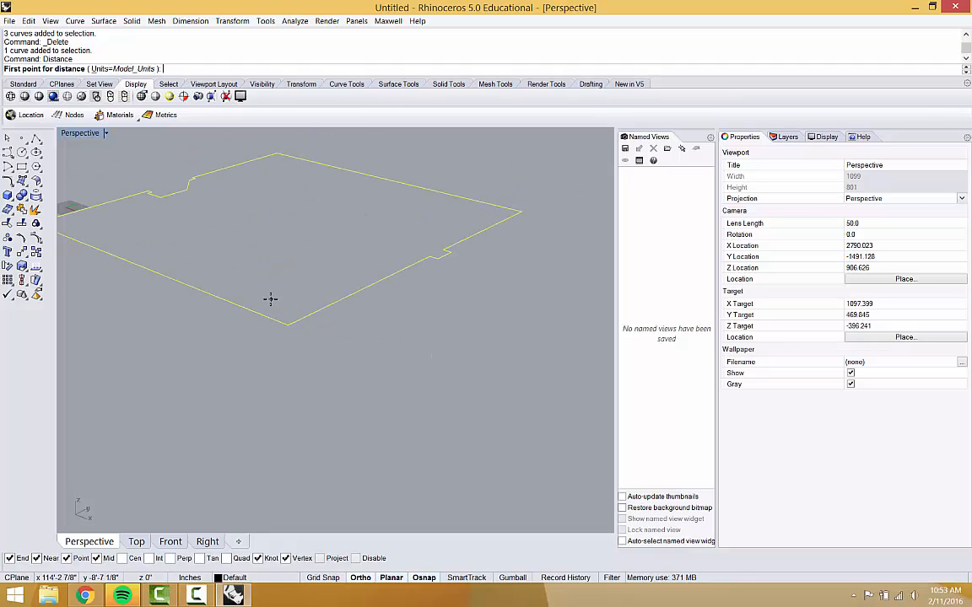
Step: Extrude the outline curve 14 feet into a solid with ExtrudeCrv
text(ext)
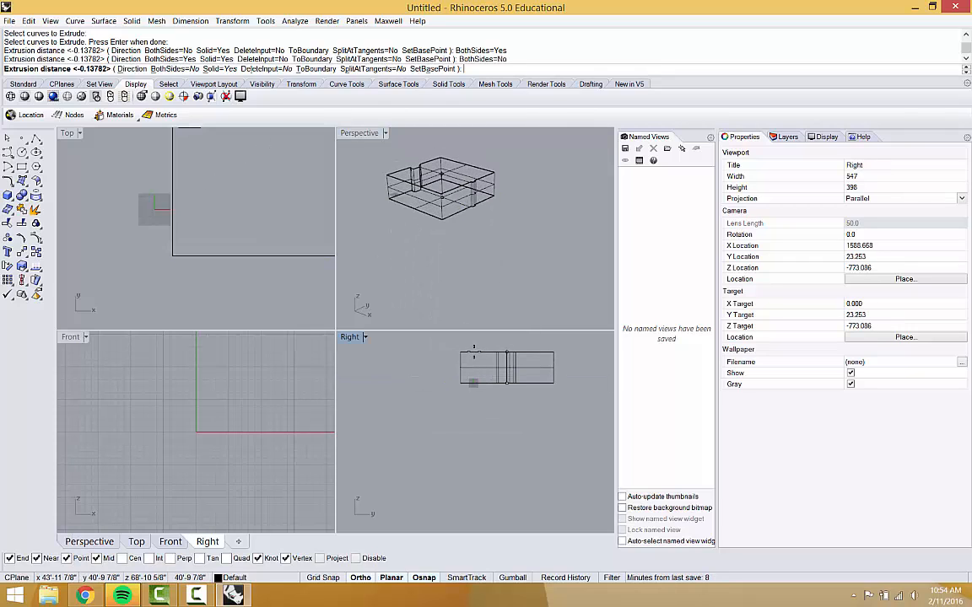
text(12)
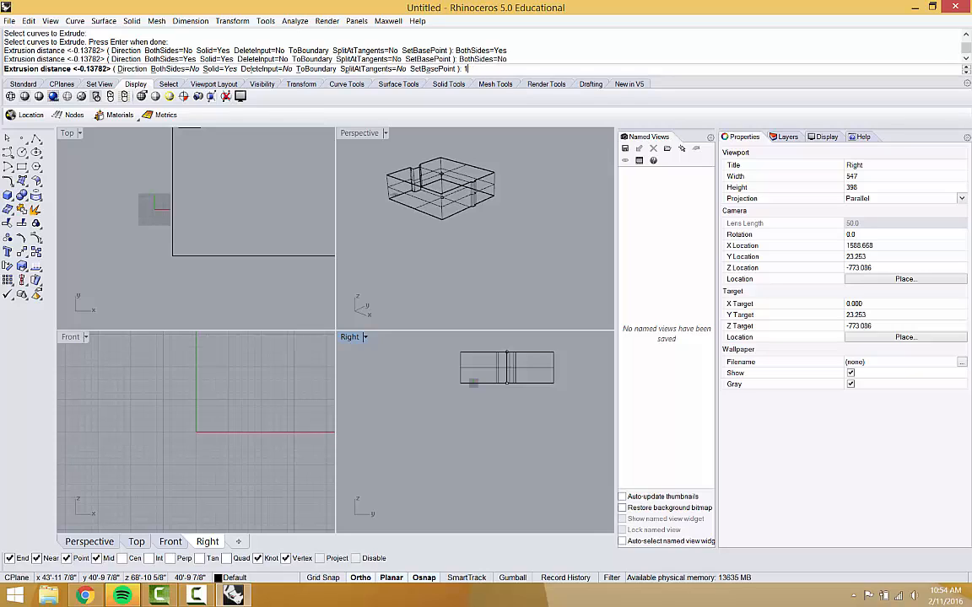
text(14)
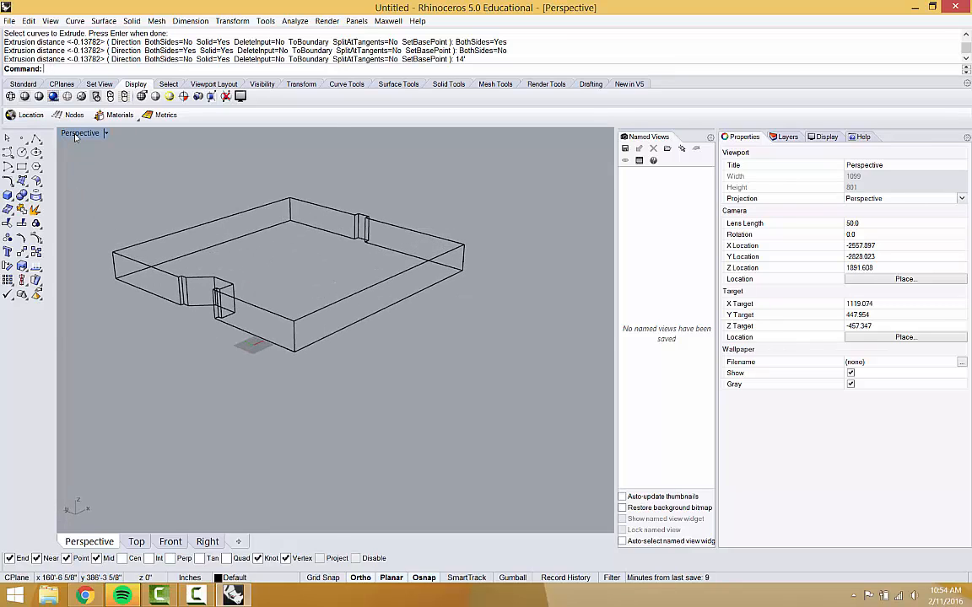
Step: Show the extruded building Shaded, then switch the Perspective view to Rendered display
click(103, 133)
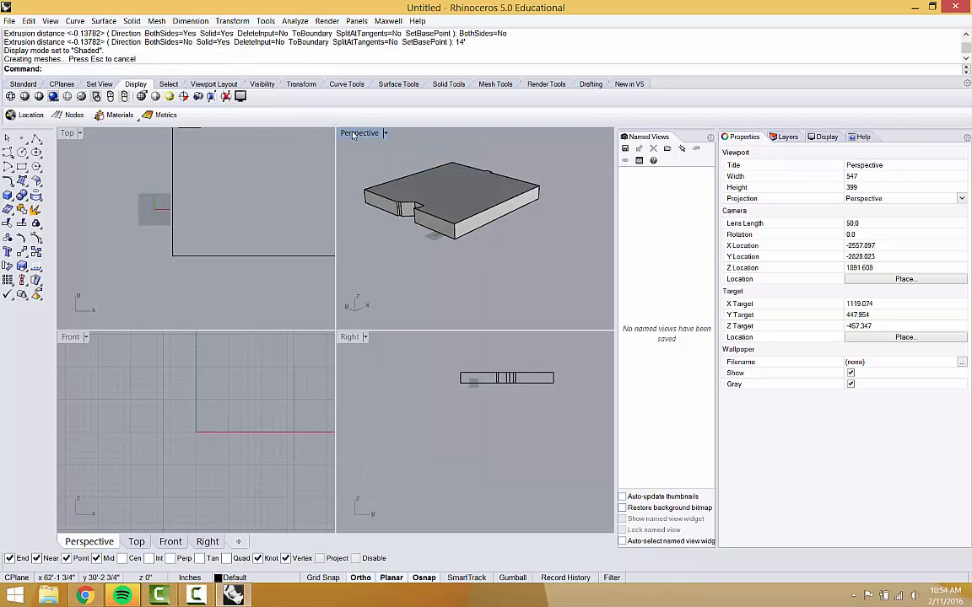
click(385, 133)
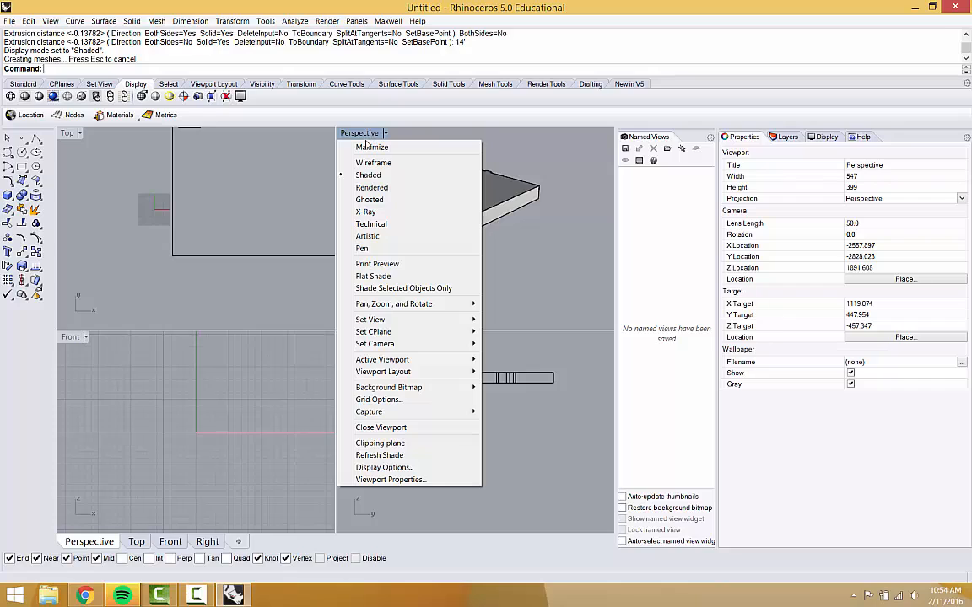
mouse_move(371, 174)
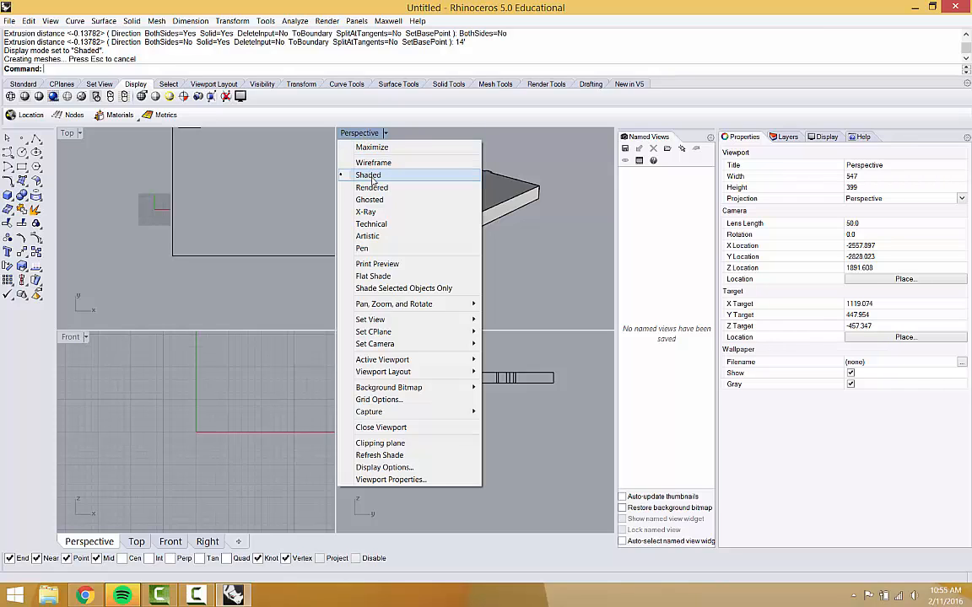
mouse_move(373, 162)
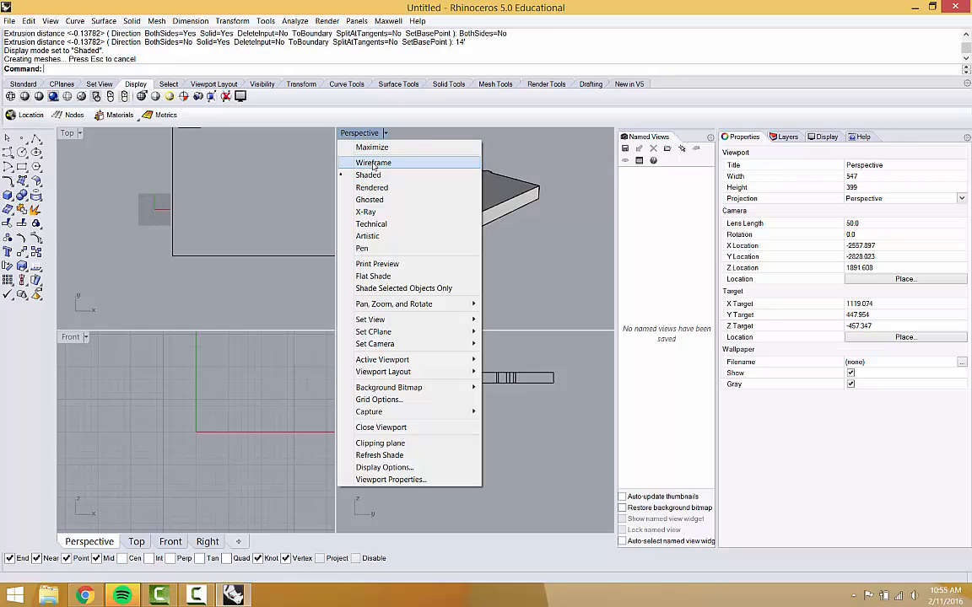
mouse_move(371, 188)
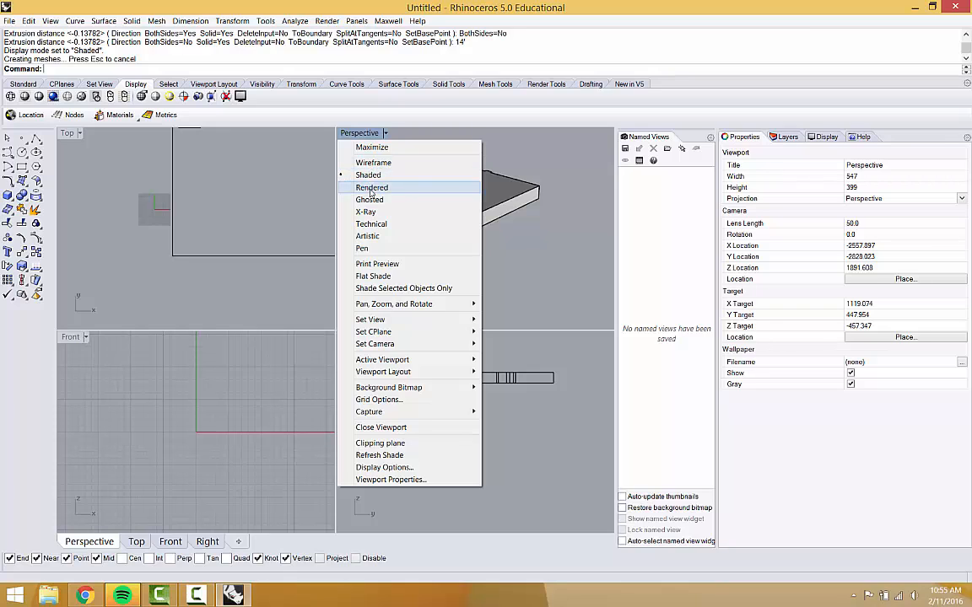
click(371, 188)
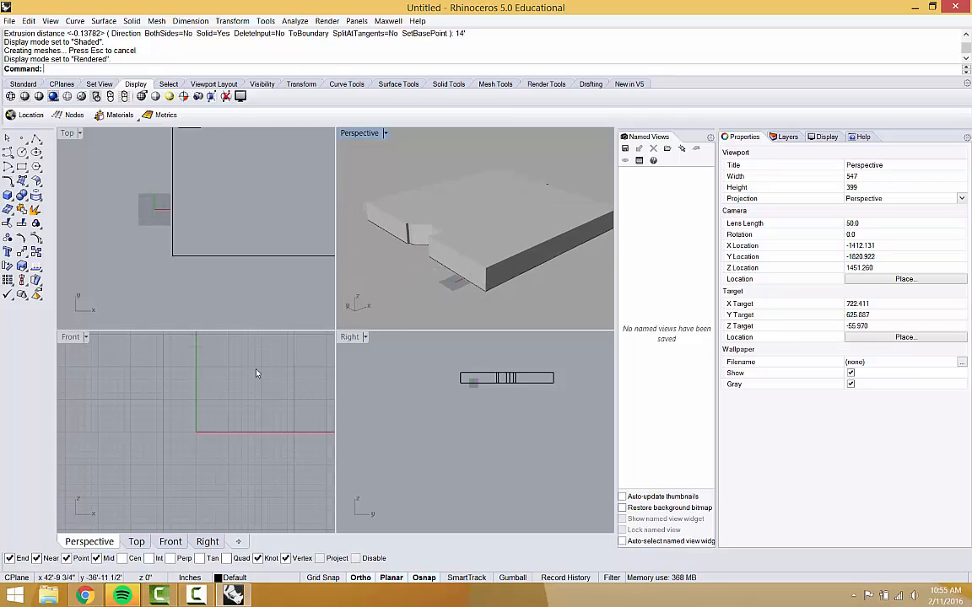
mouse_move(415, 260)
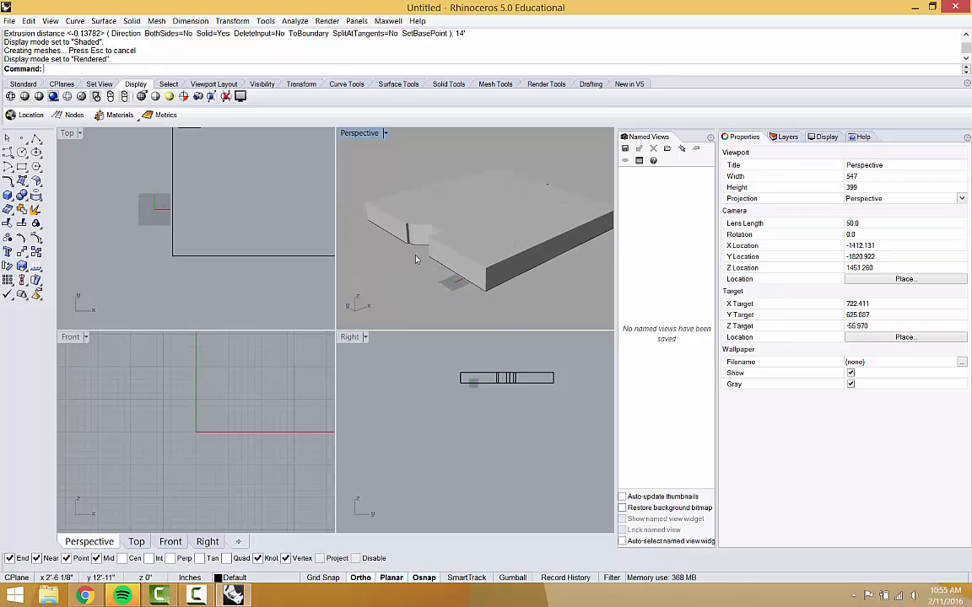